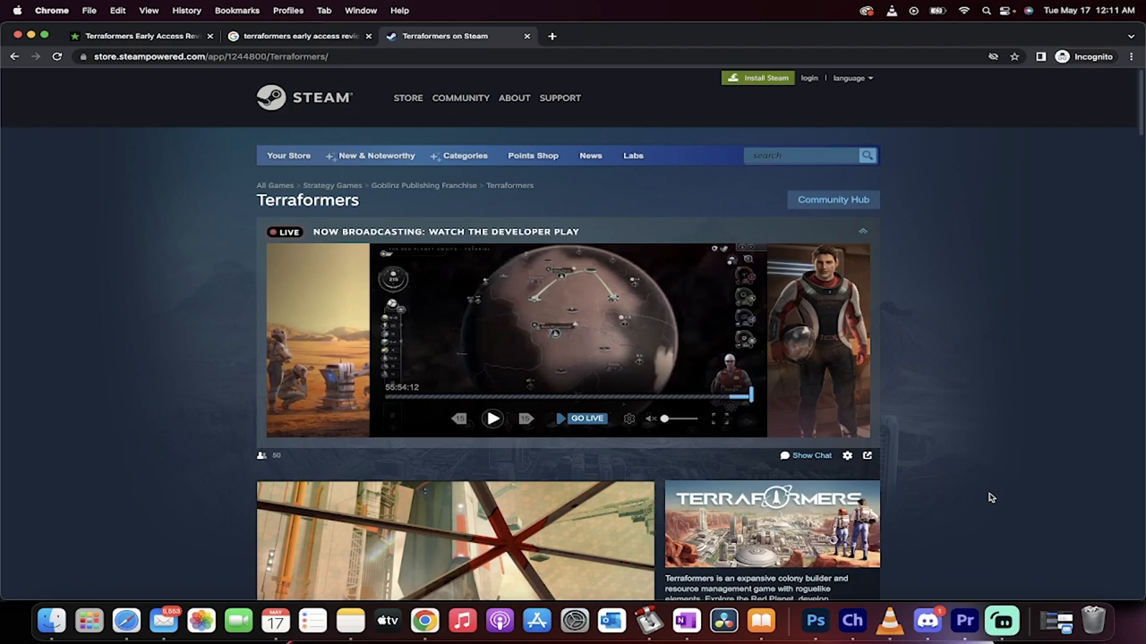
Switch to the MGN tab and read the review's opening paragraphs about board and computer games
scroll(down, 3)
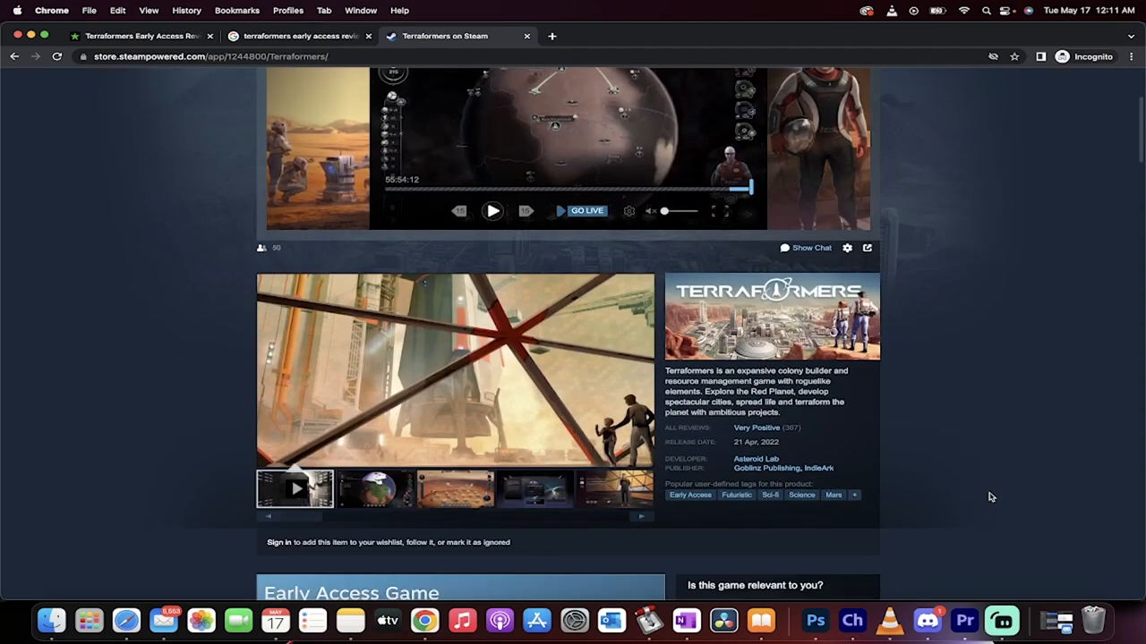
scroll(down, 3)
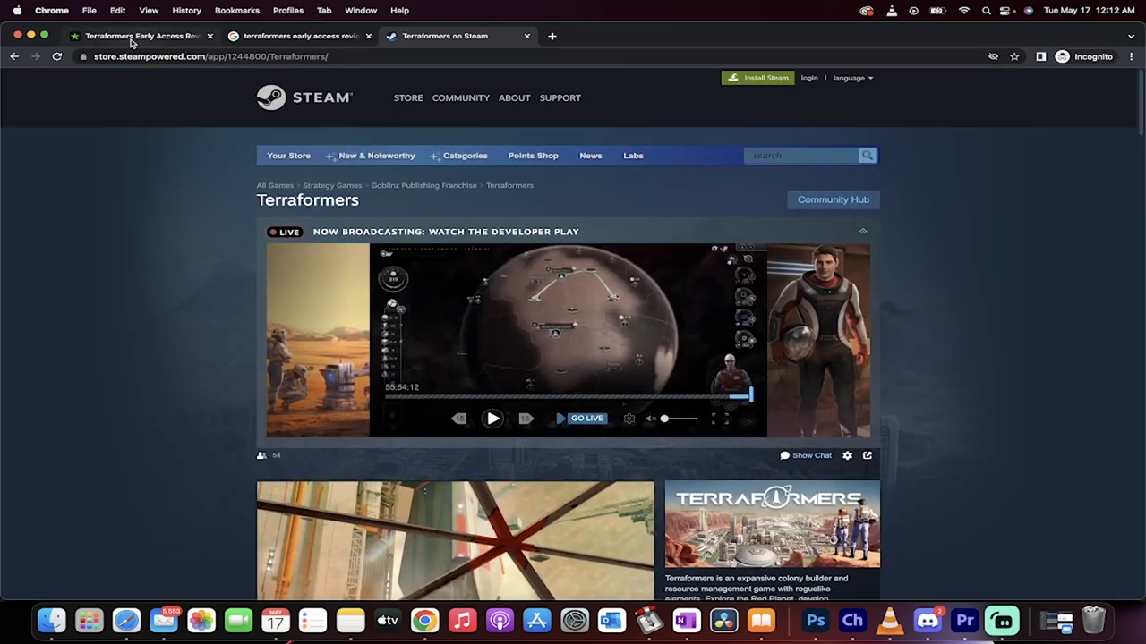
click(134, 35)
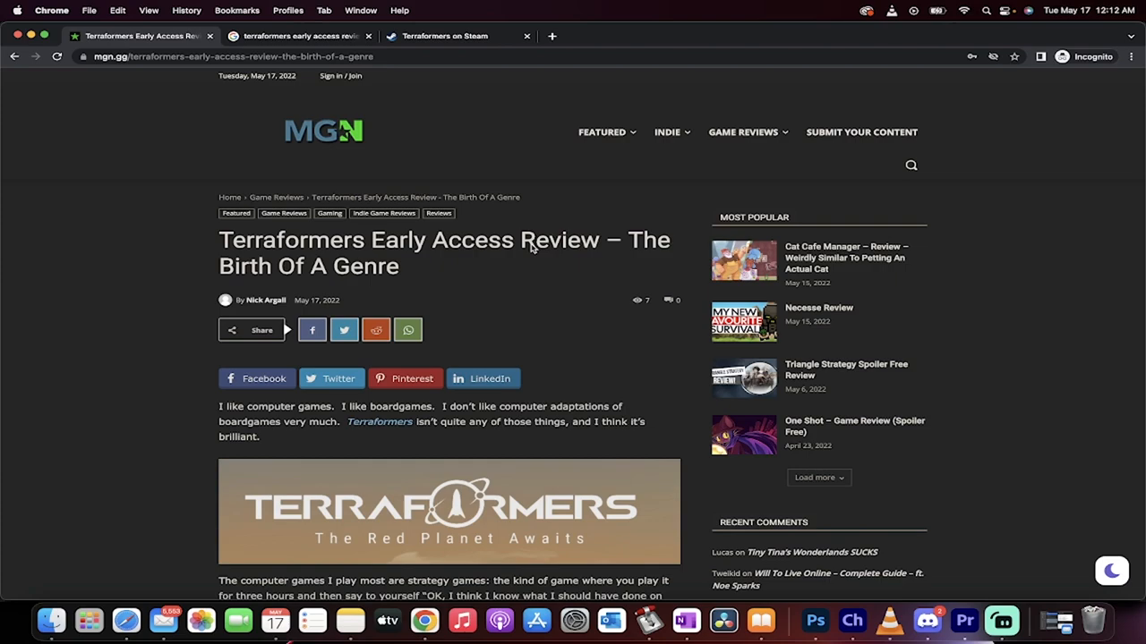
scroll(down, 3)
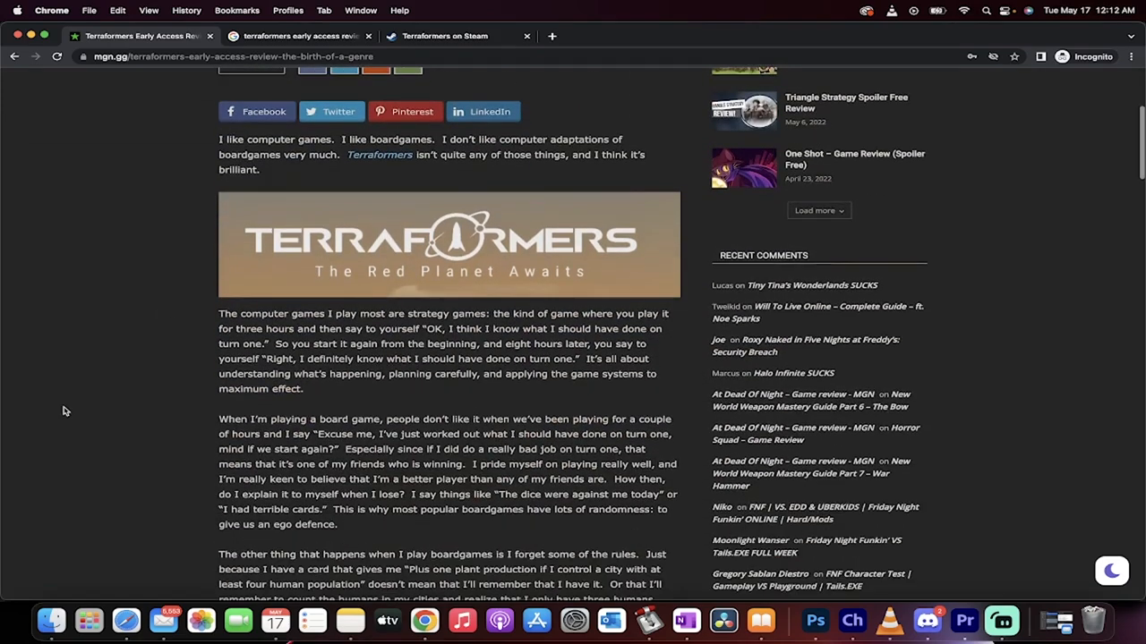
scroll(down, 3)
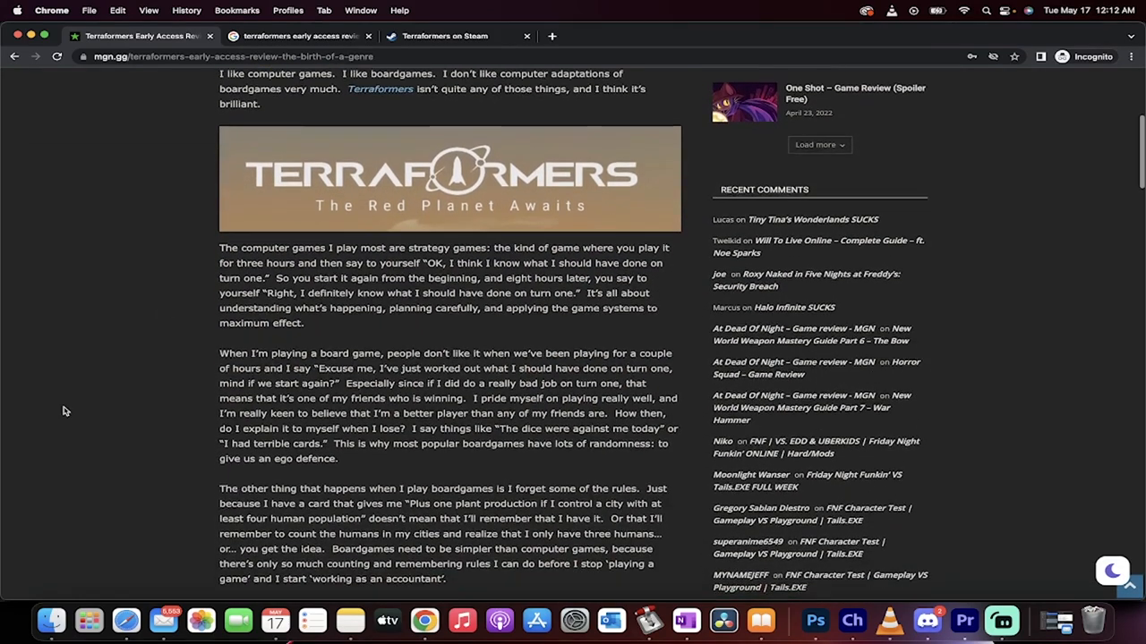
scroll(down, 3)
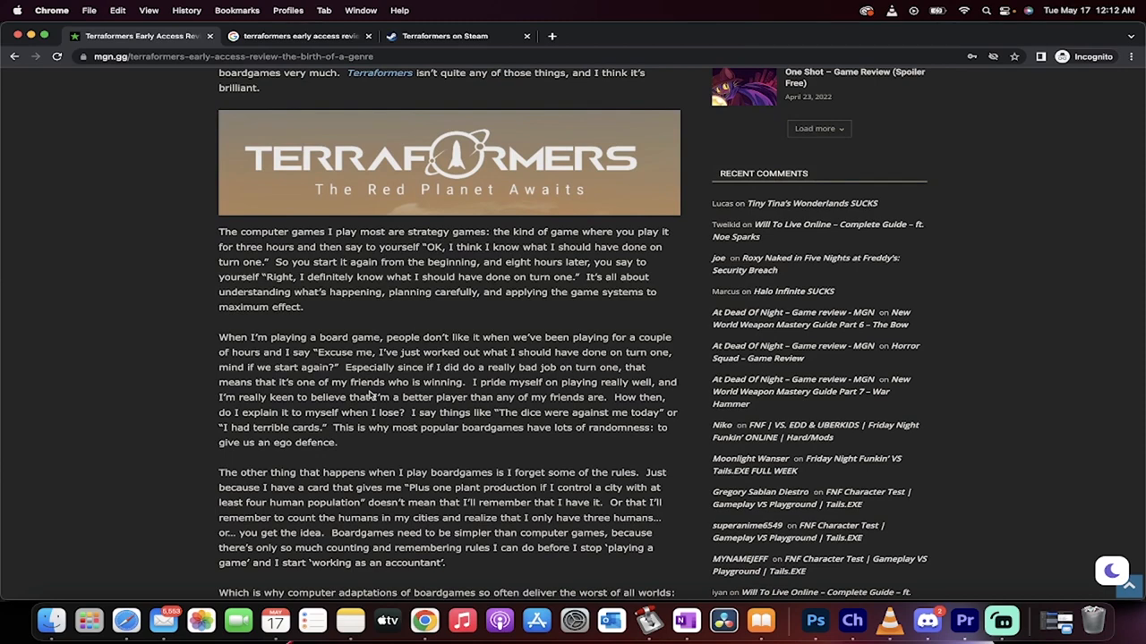
scroll(up, 3)
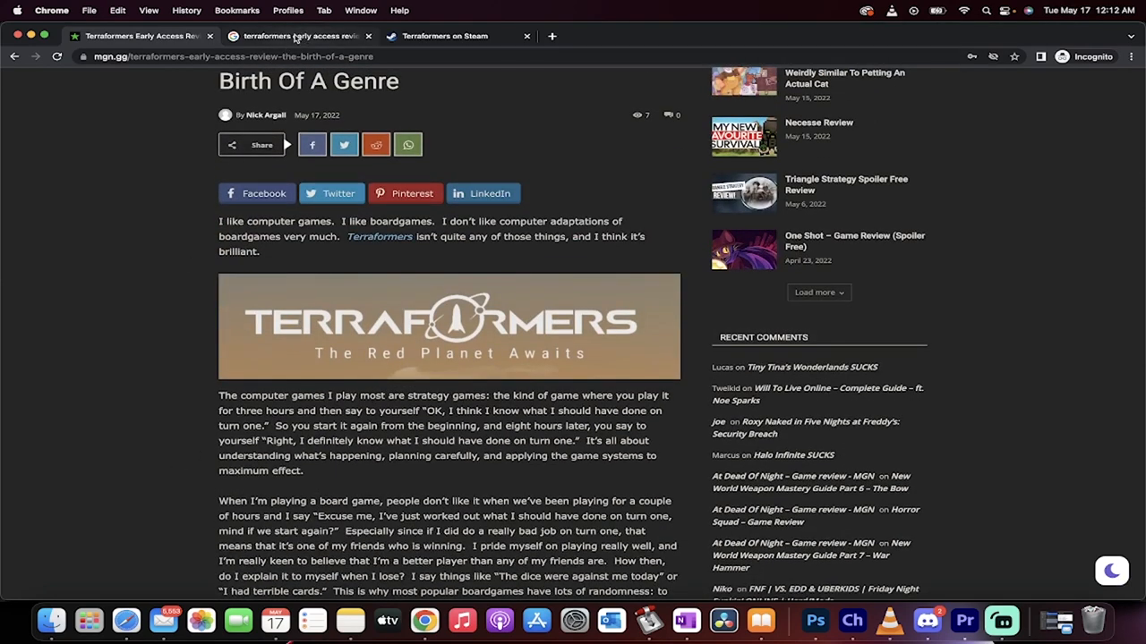
Switch to the Google results and scroll to the MGN review listing among the page-one results
click(295, 36)
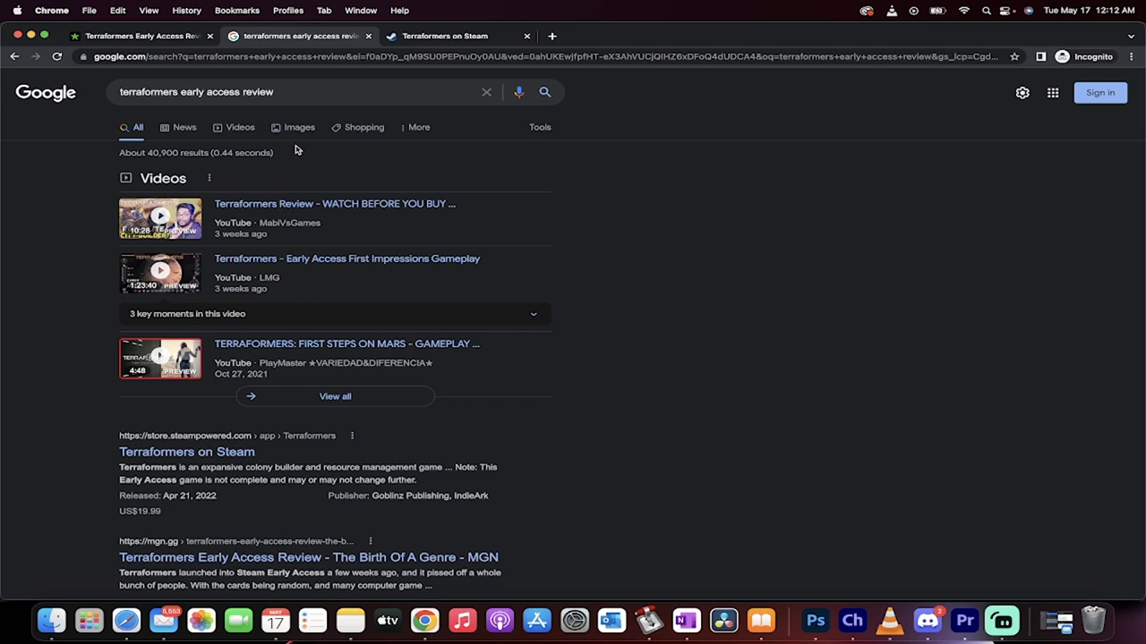
mouse_move(361, 93)
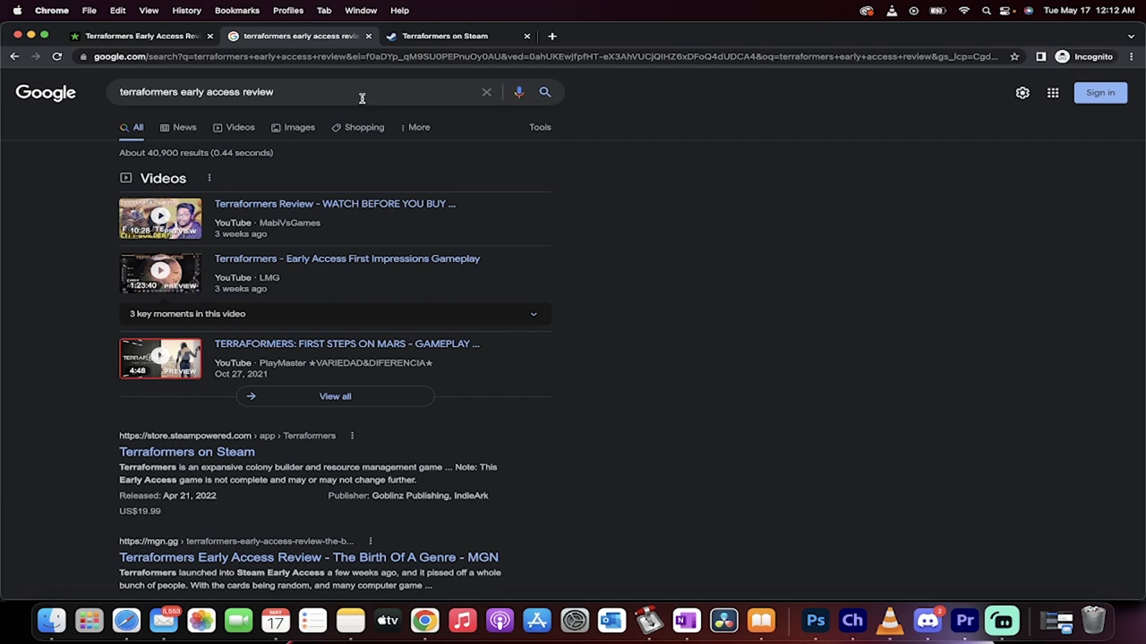
mouse_move(229, 99)
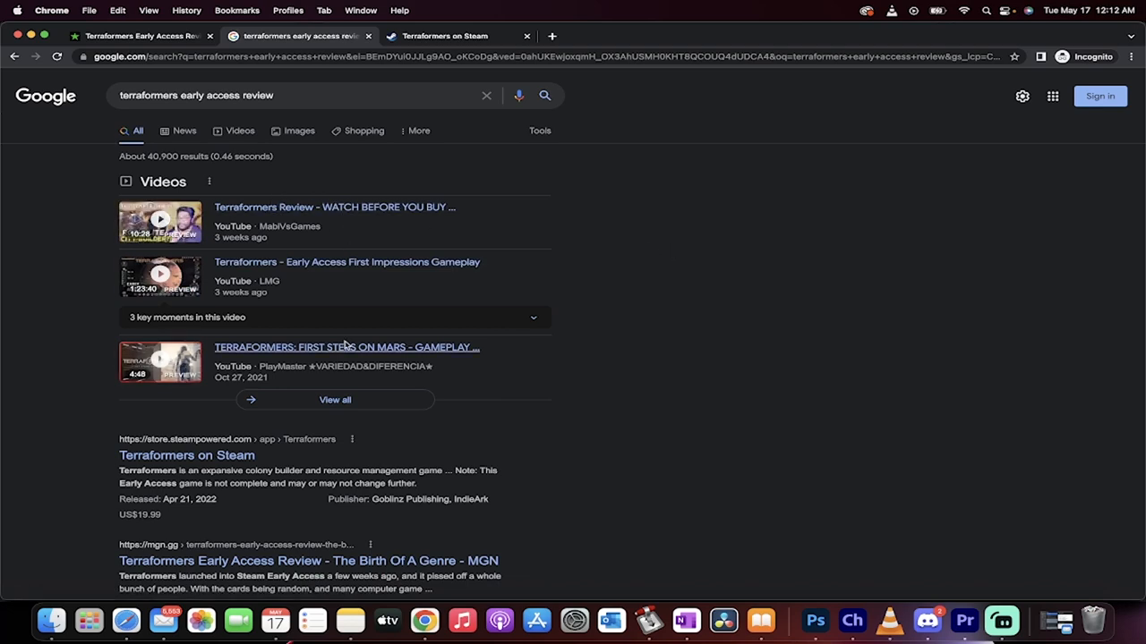
scroll(down, 3)
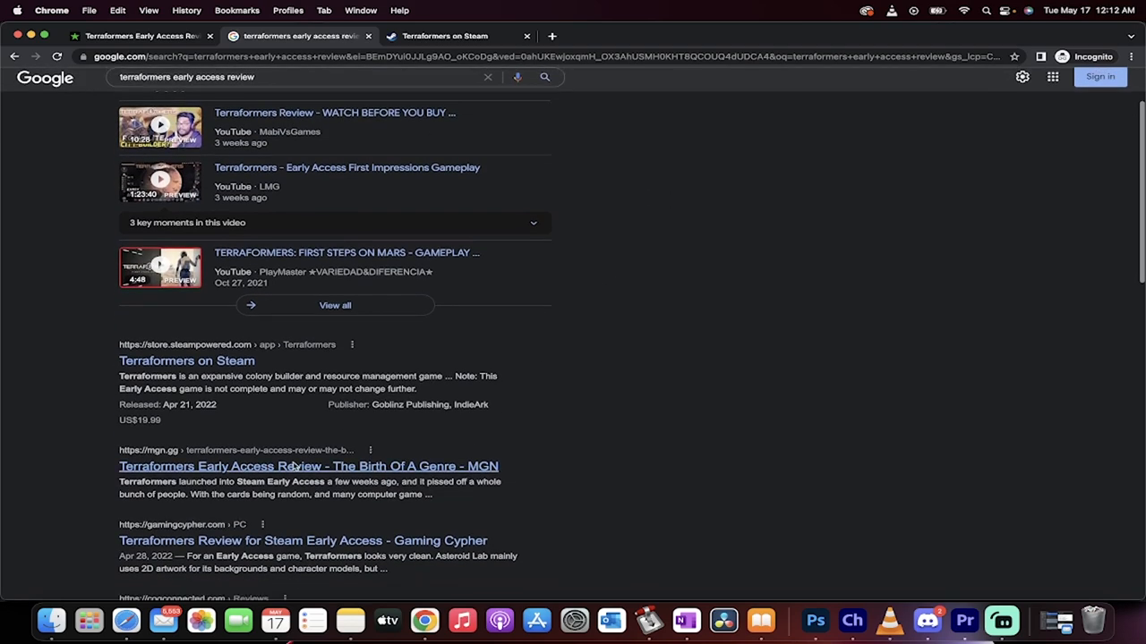
scroll(up, 3)
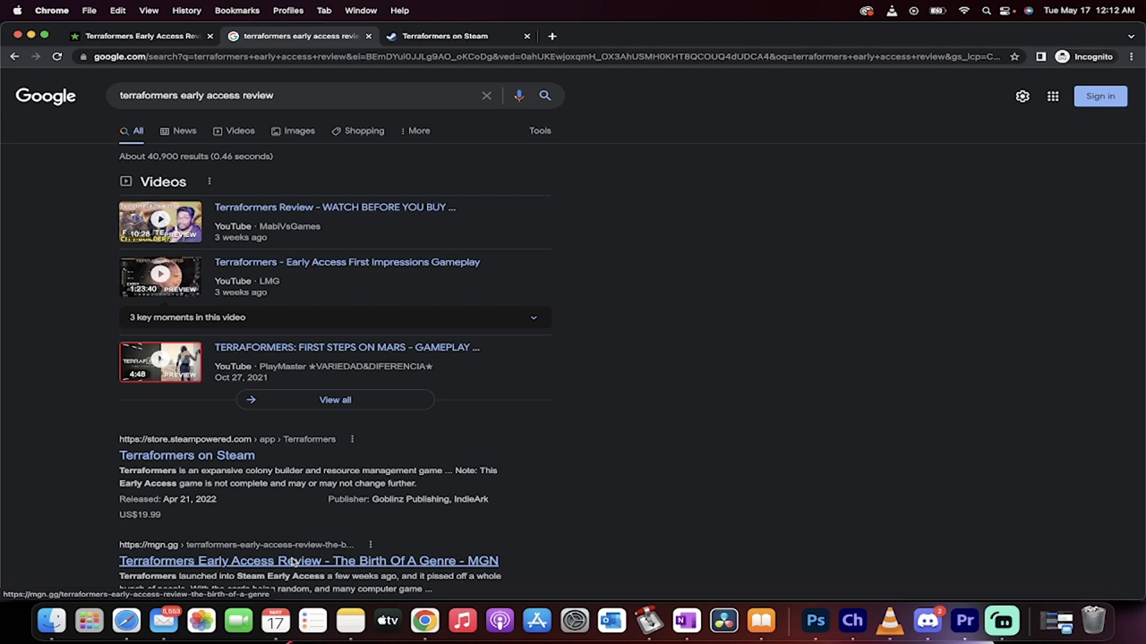
mouse_move(301, 571)
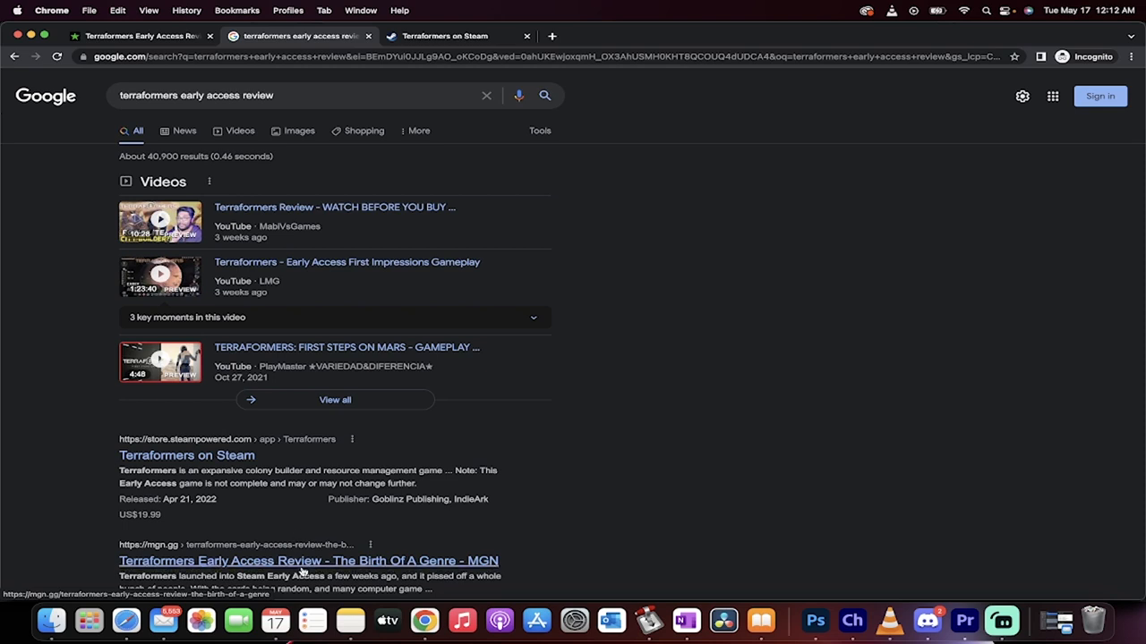
mouse_move(319, 566)
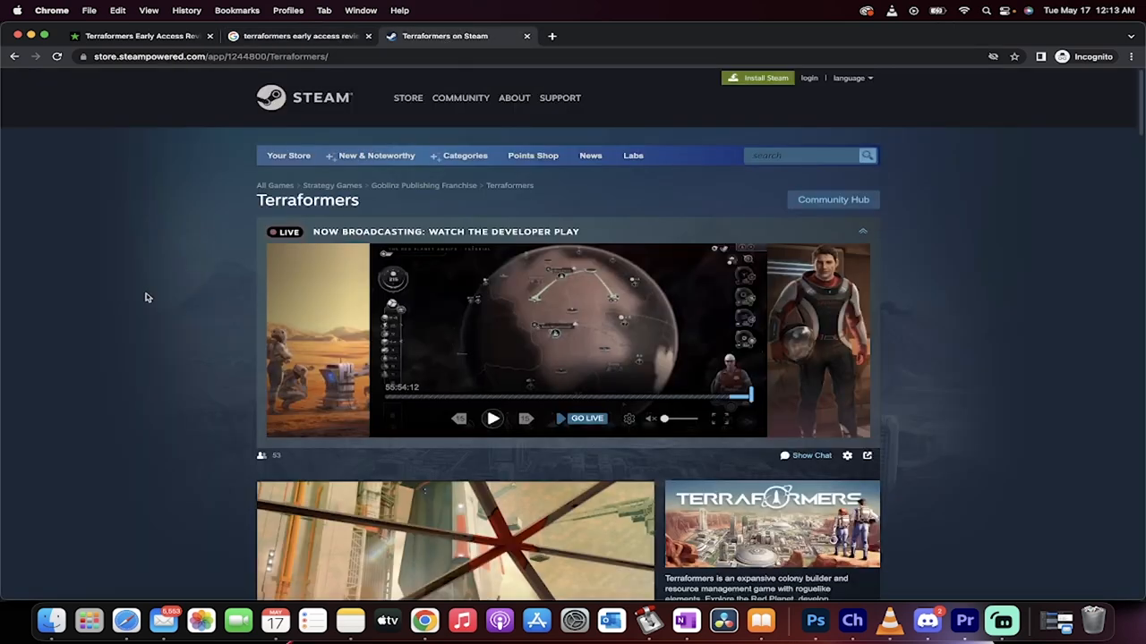
Scroll the Steam page down to the game description and Very Positive review rating
scroll(down, 3)
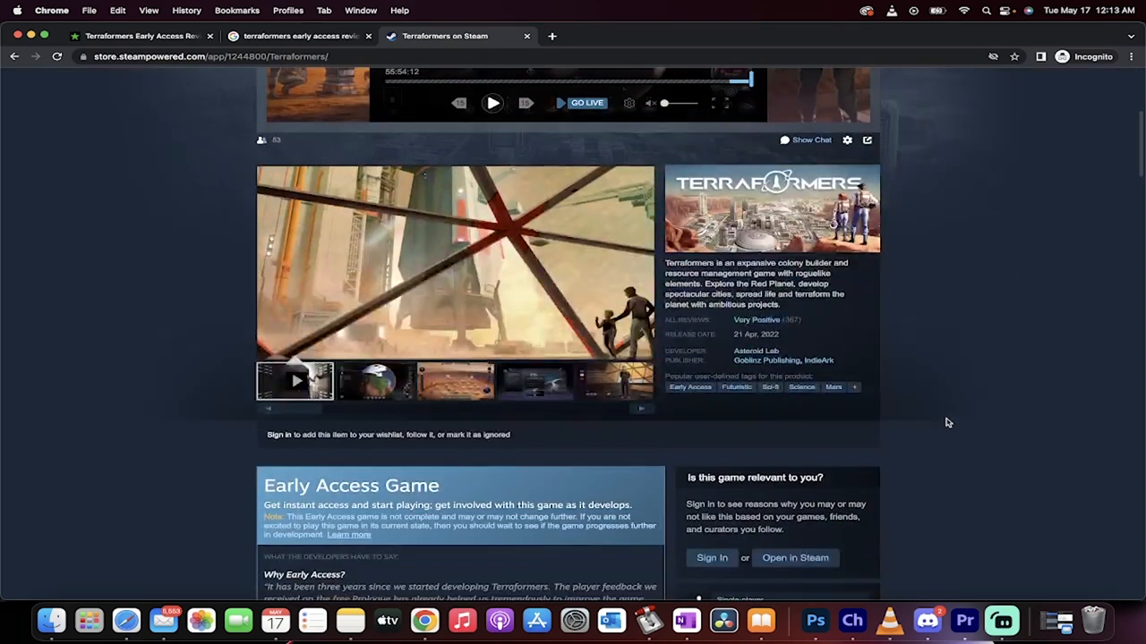
mouse_move(762, 319)
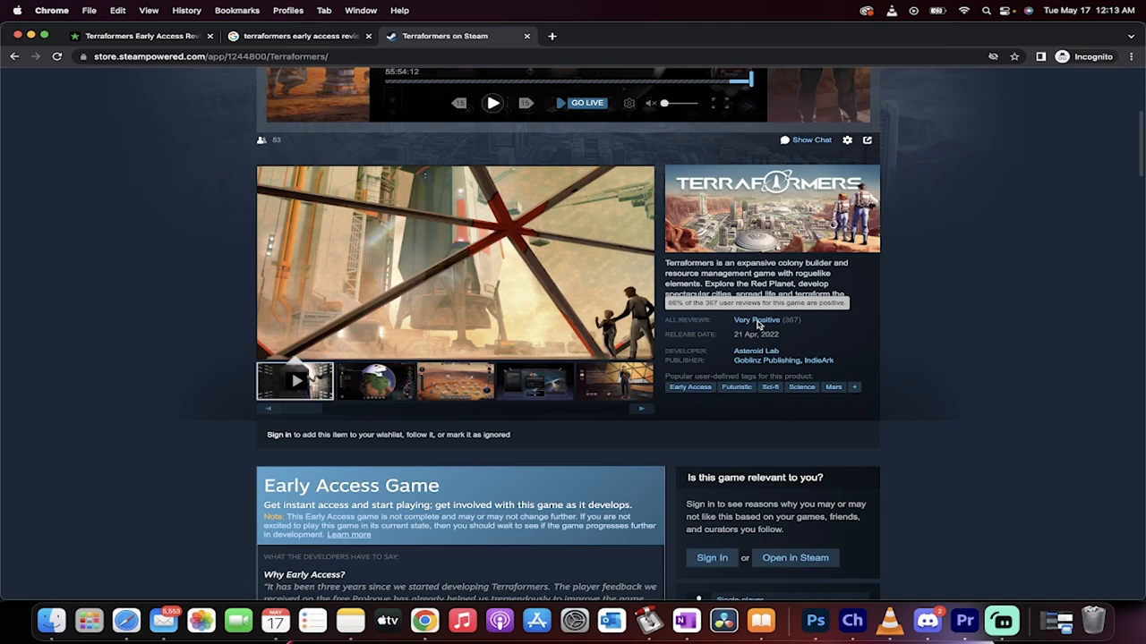
mouse_move(51, 489)
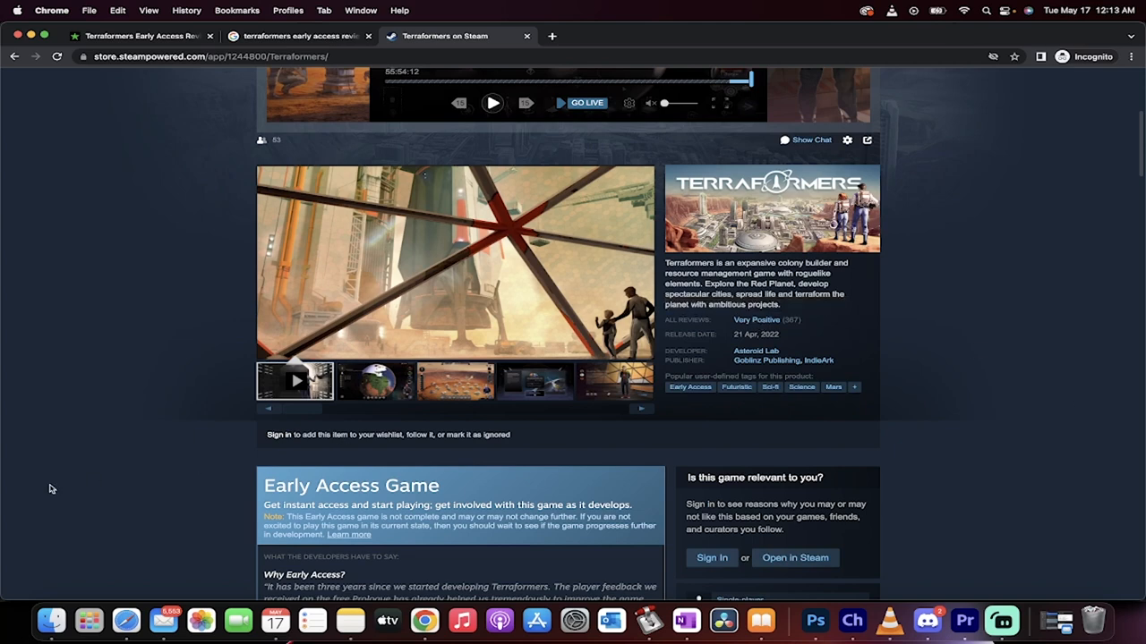